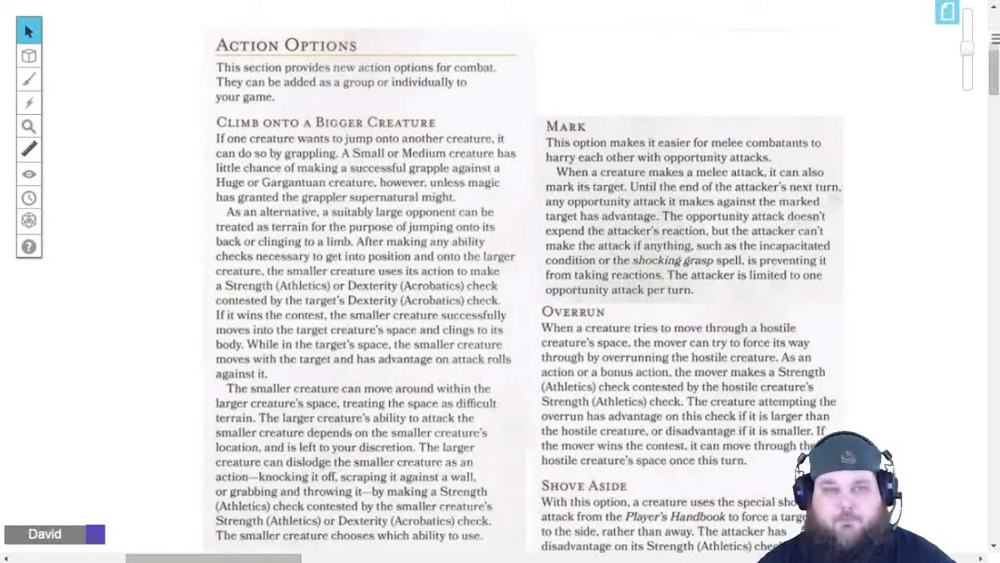
mouse_move(456, 161)
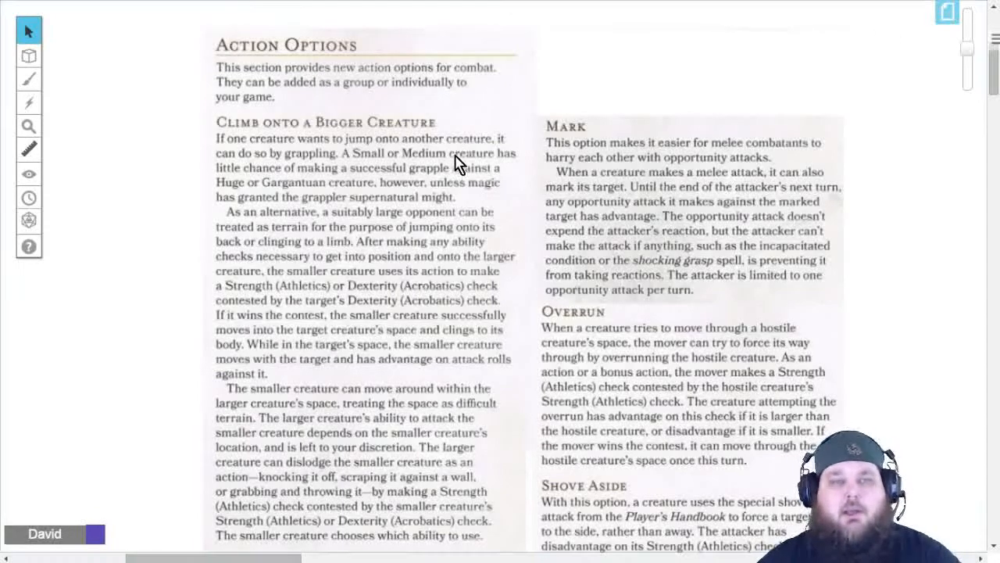
scroll("down", 3)
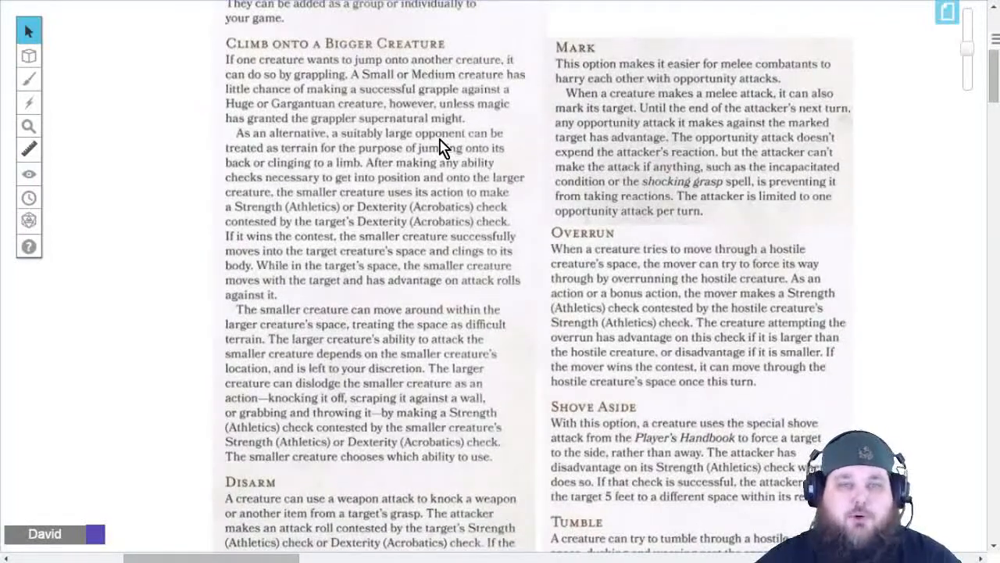
mouse_move(156, 147)
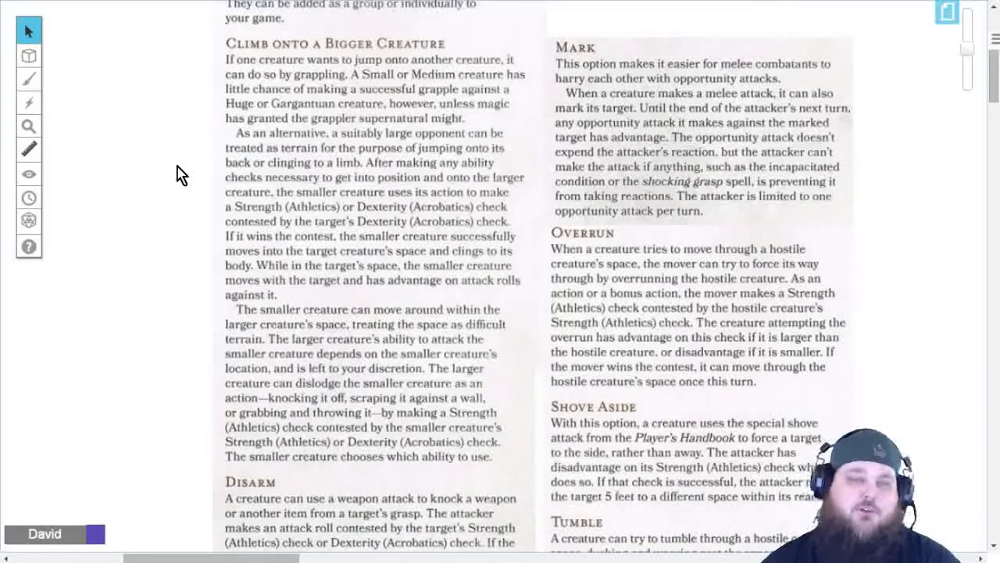
mouse_move(175, 203)
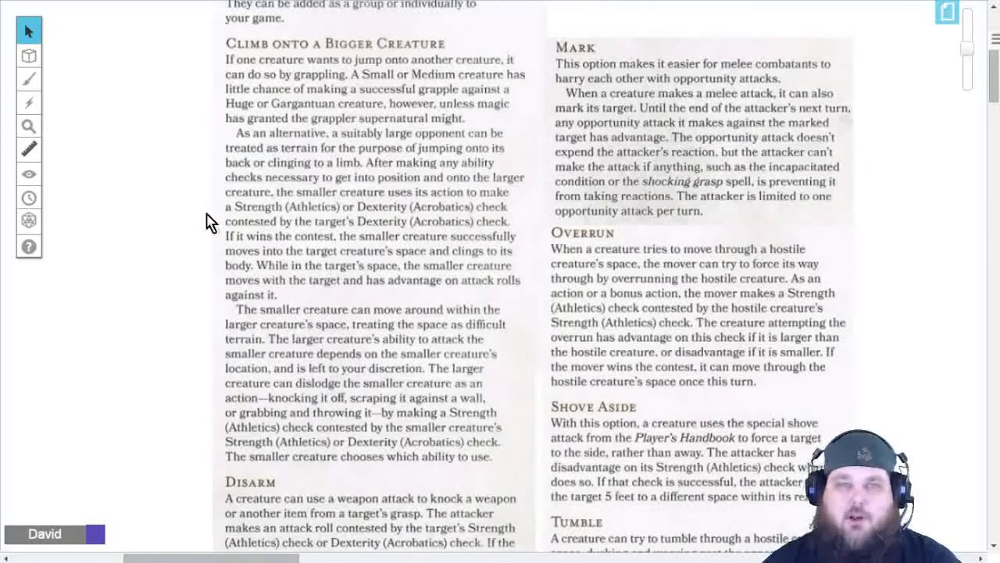
mouse_move(253, 236)
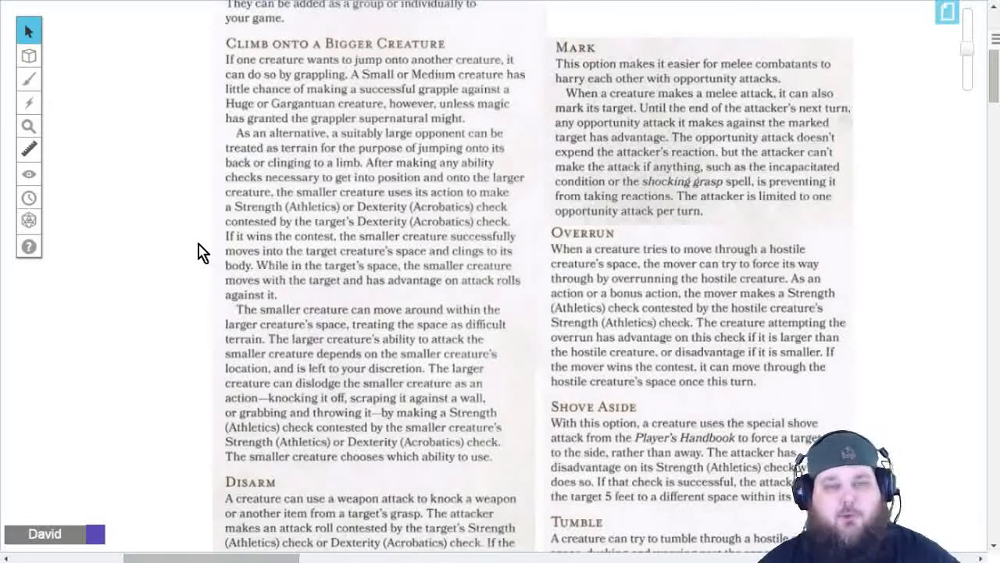
mouse_move(359, 272)
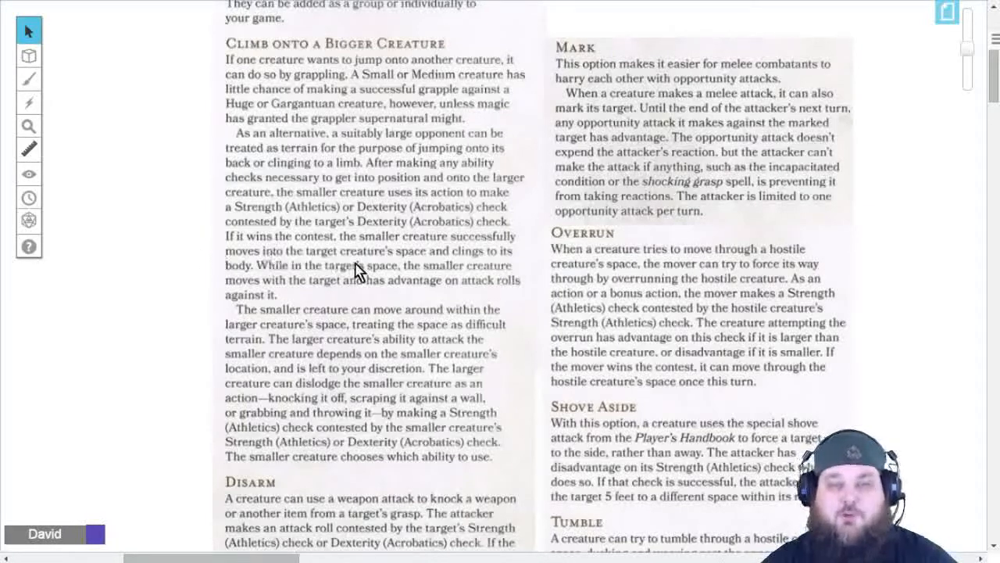
mouse_move(519, 347)
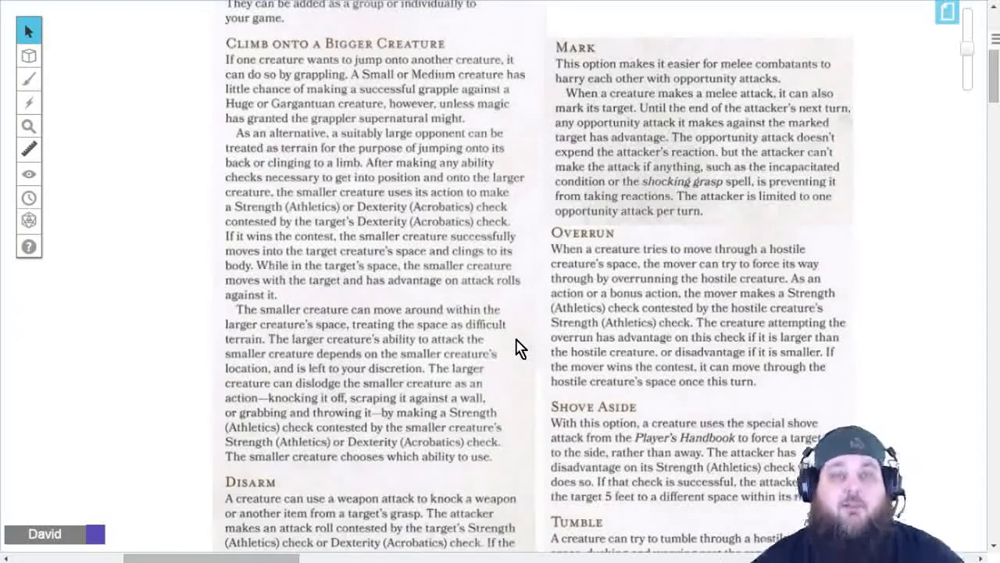
mouse_move(514, 314)
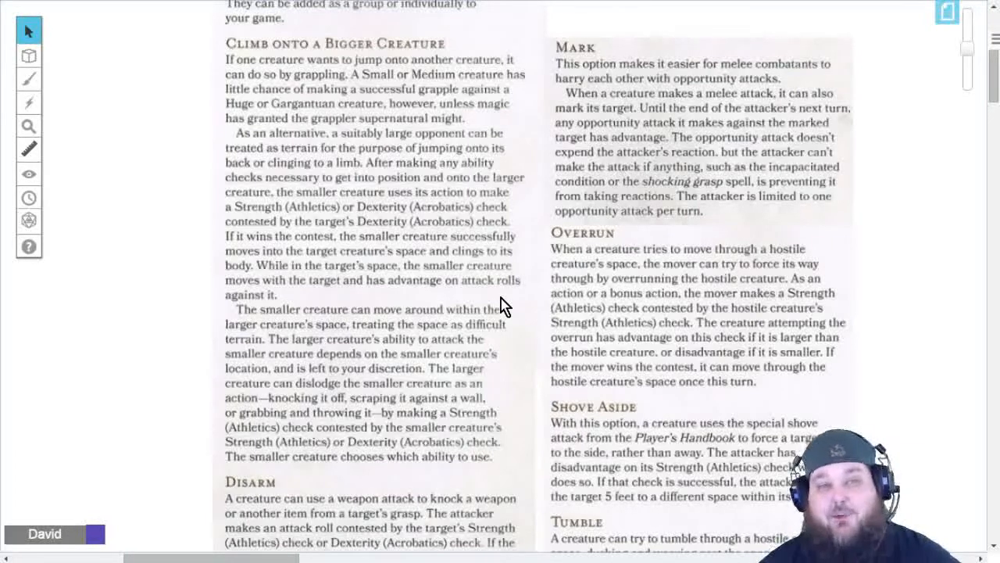
mouse_move(447, 363)
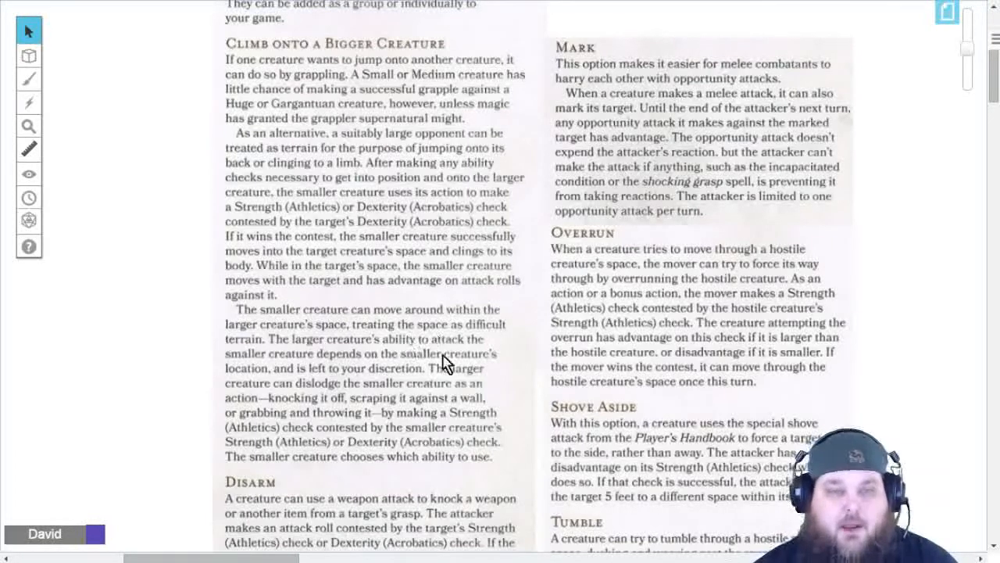
scroll("down", 3)
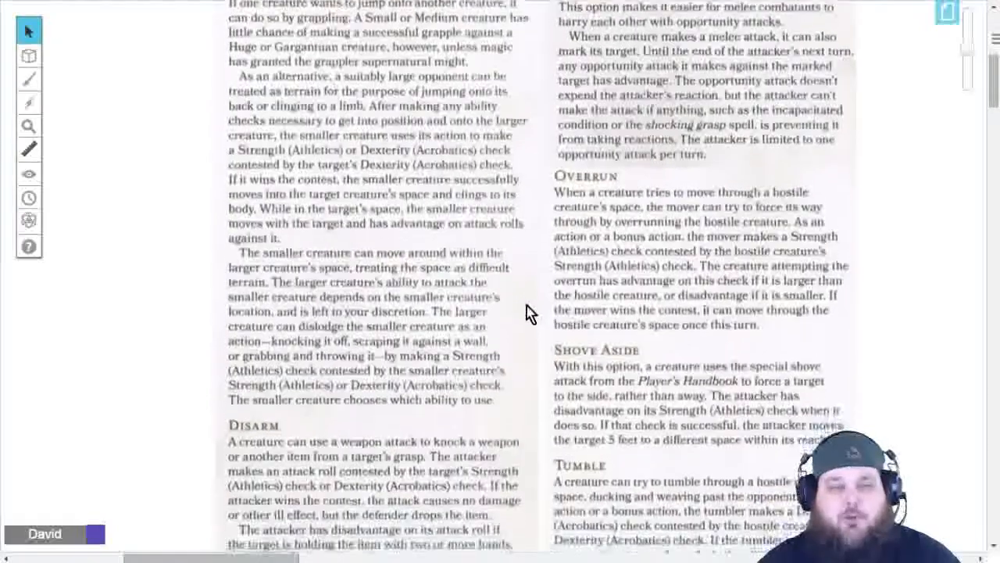
scroll("down", 3)
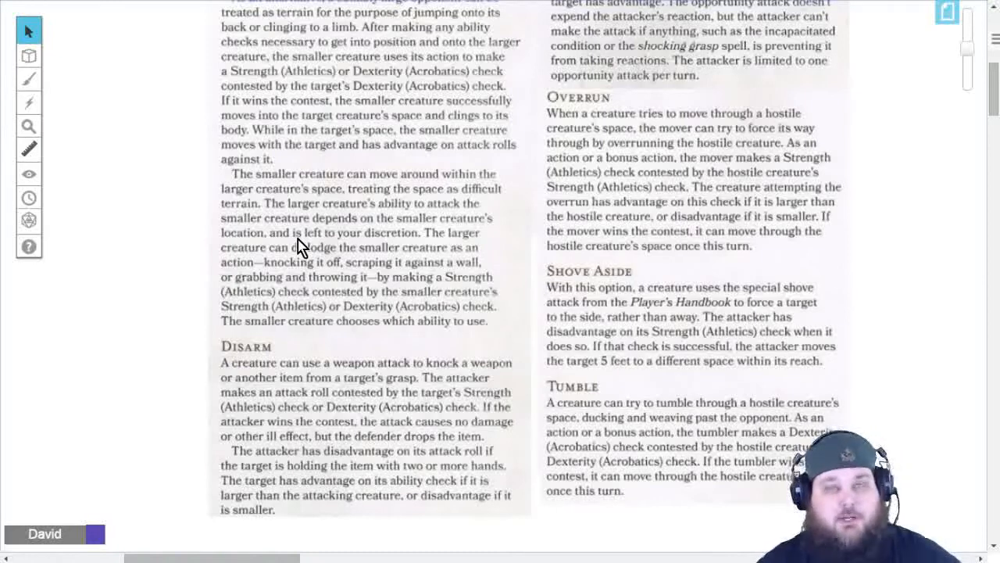
mouse_move(297, 258)
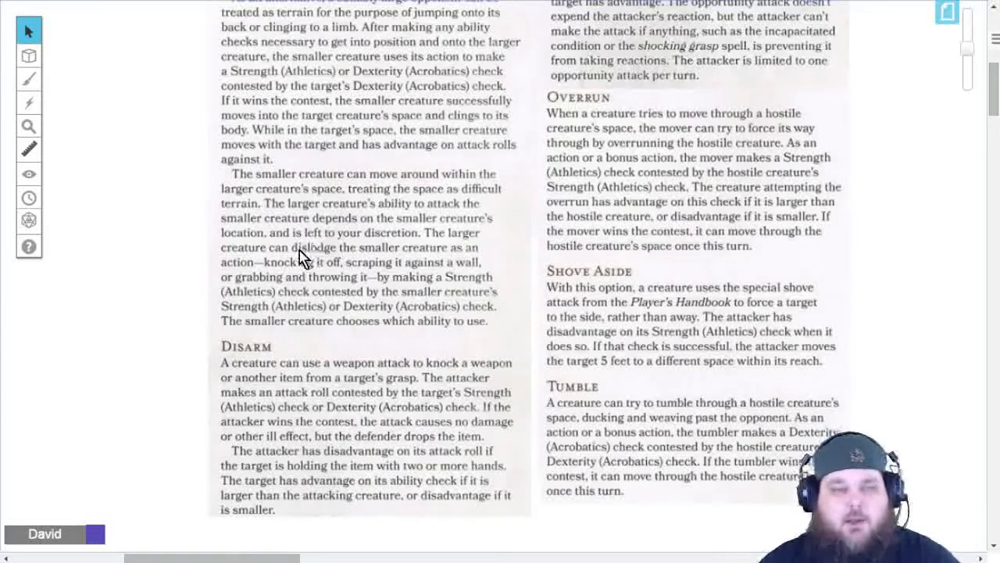
mouse_move(188, 266)
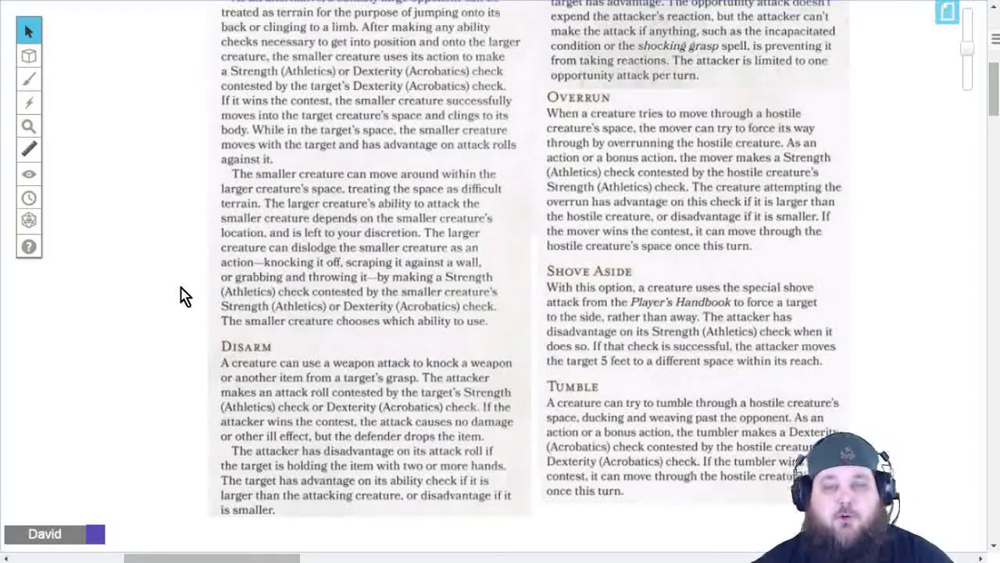
mouse_move(195, 300)
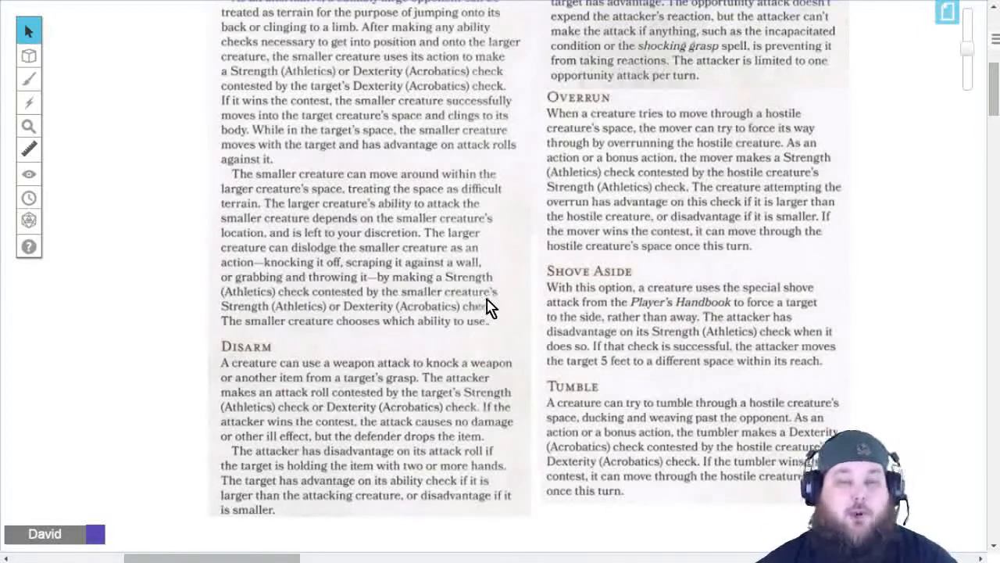
mouse_move(508, 250)
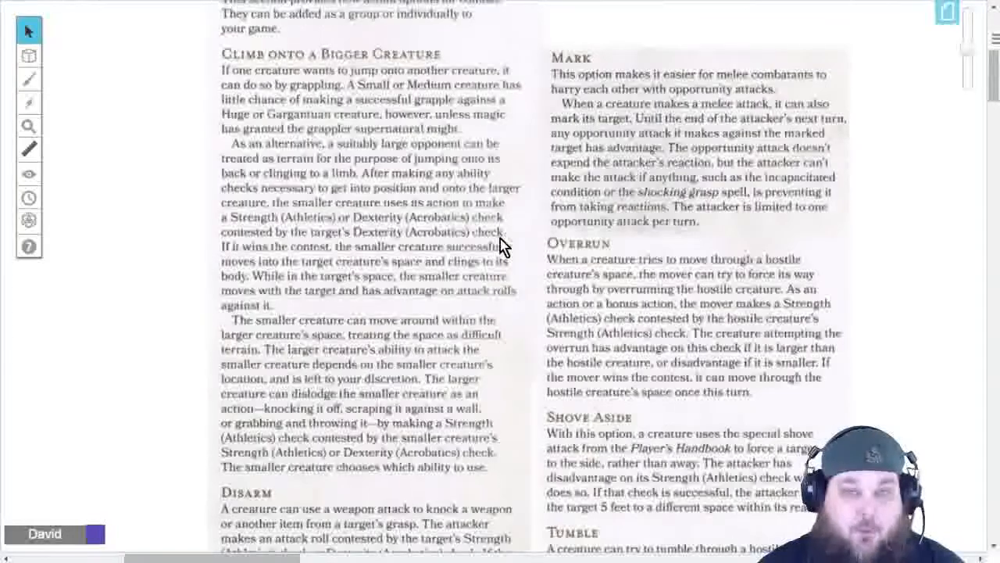
scroll("down", 3)
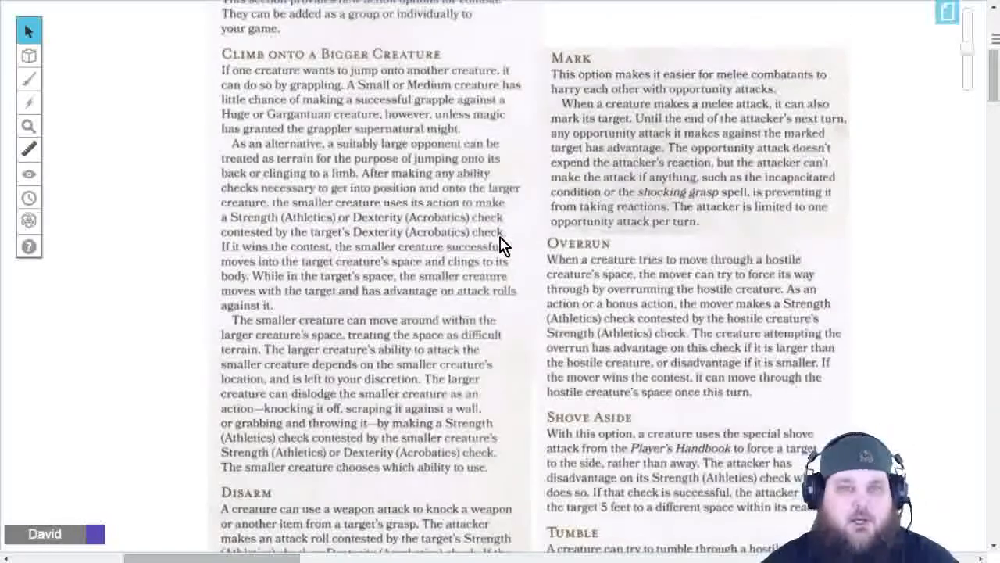
scroll("down", 3)
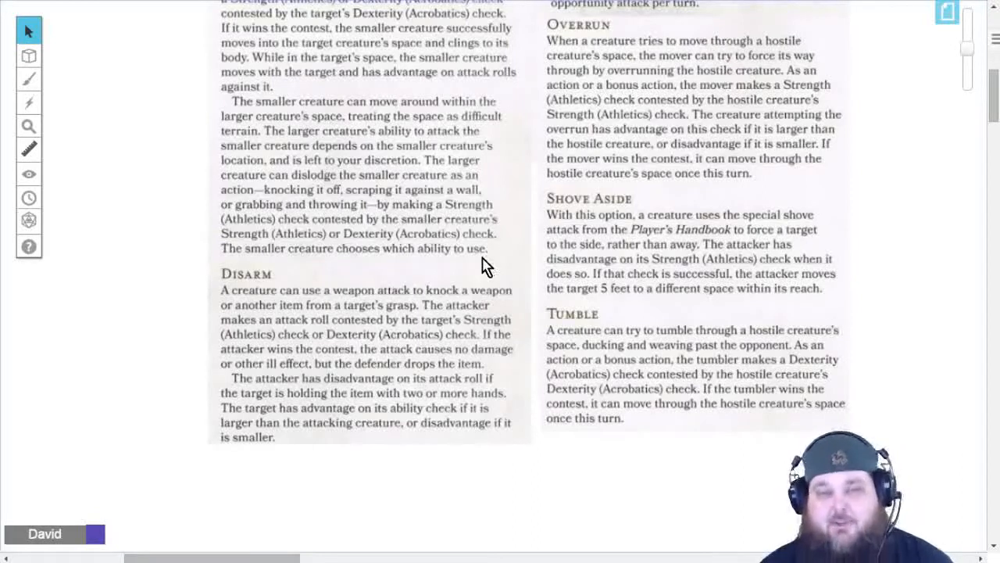
mouse_move(512, 253)
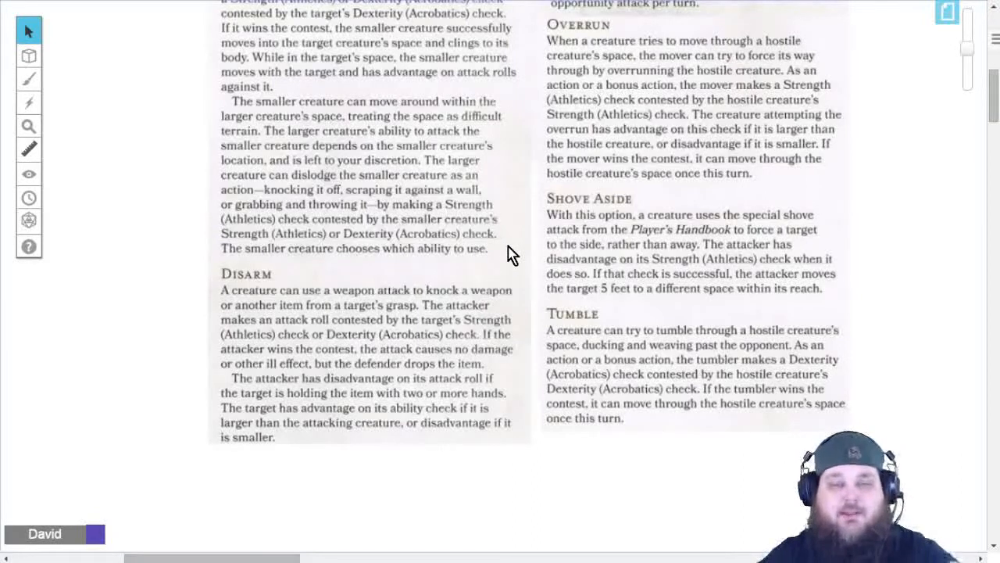
mouse_move(524, 250)
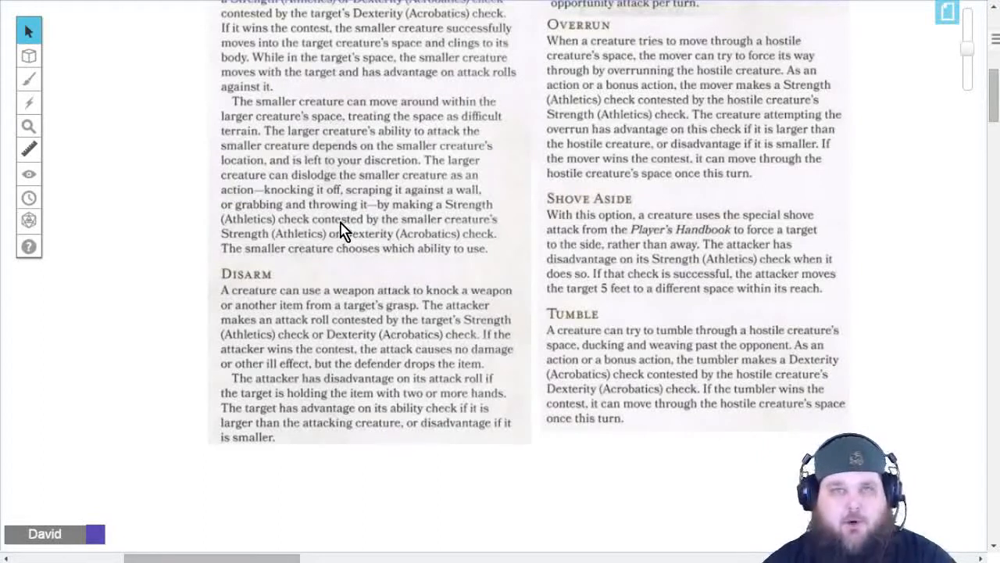
mouse_move(383, 235)
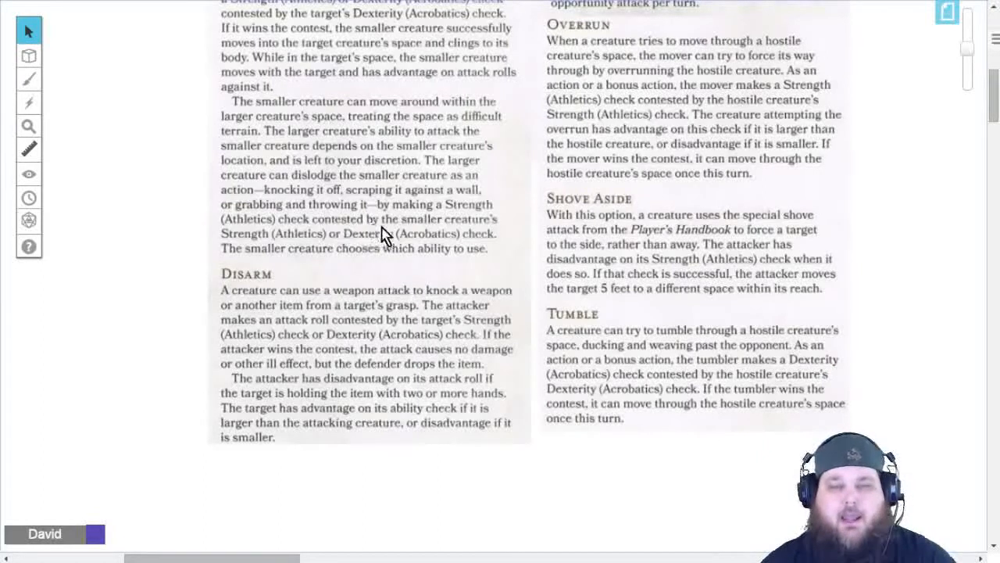
mouse_move(525, 266)
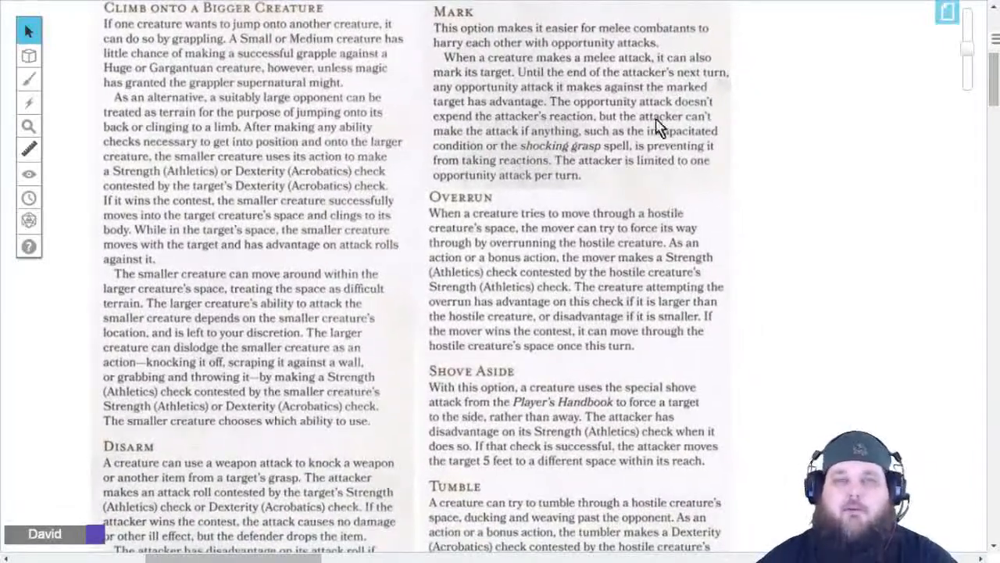
mouse_move(612, 53)
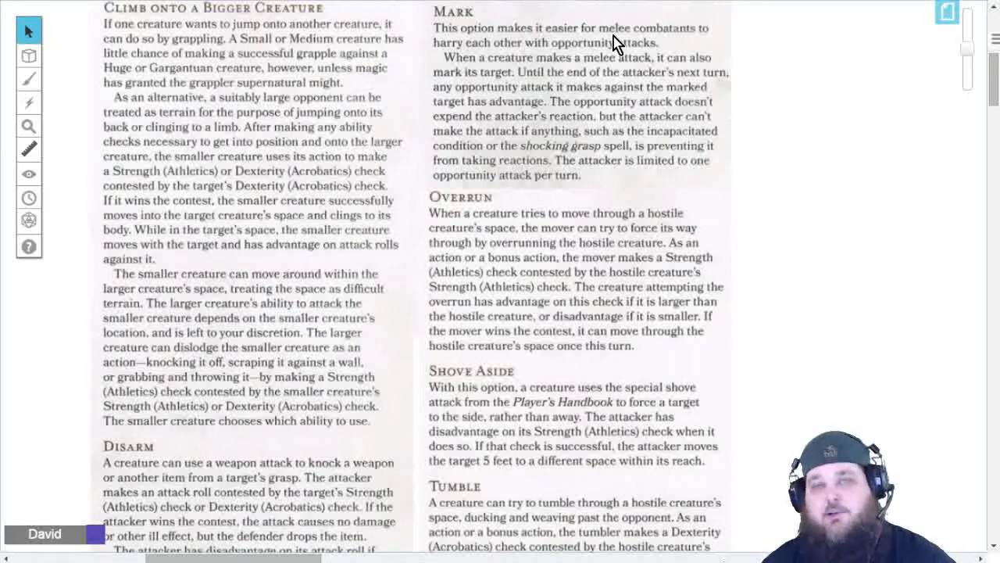
mouse_move(750, 97)
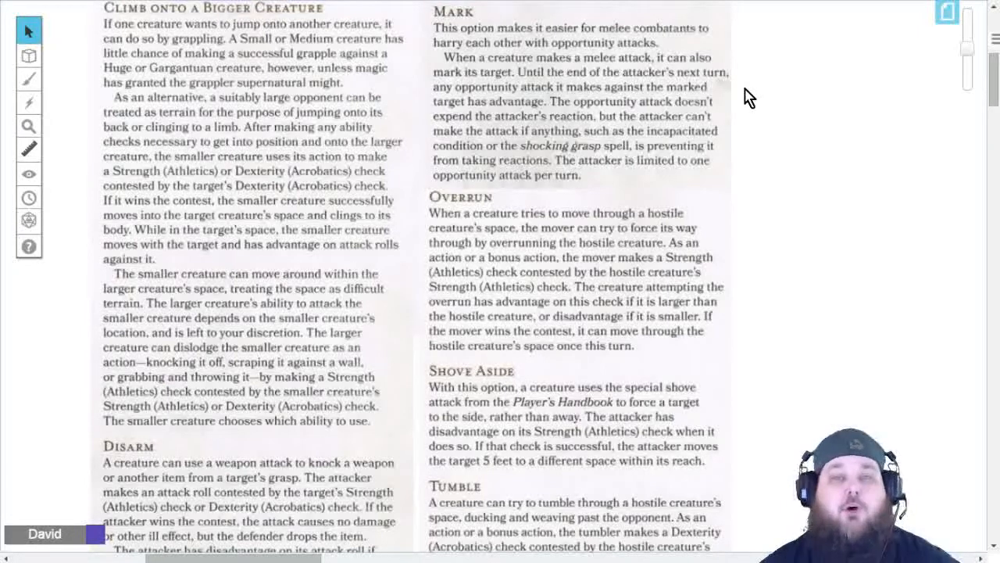
mouse_move(791, 157)
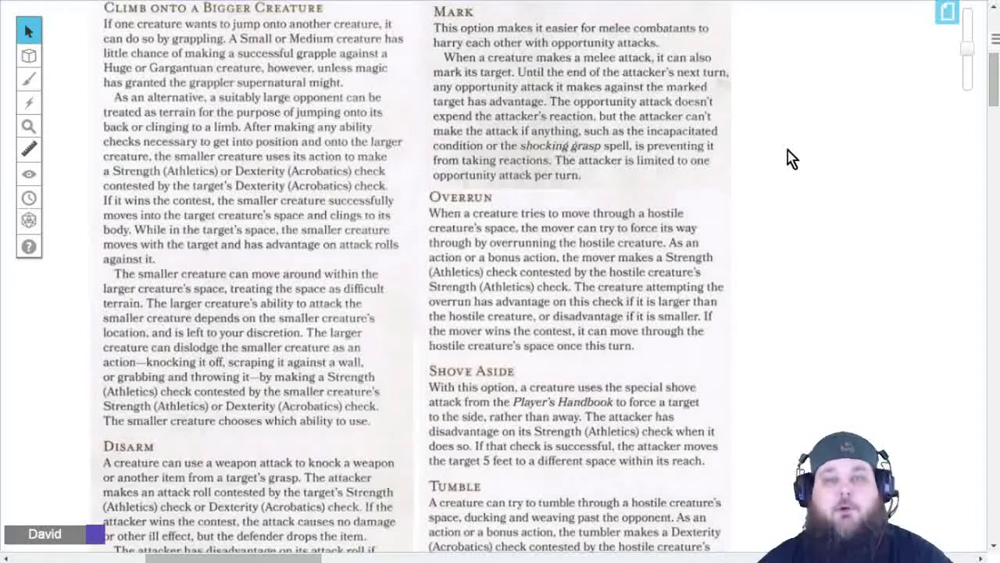
mouse_move(769, 133)
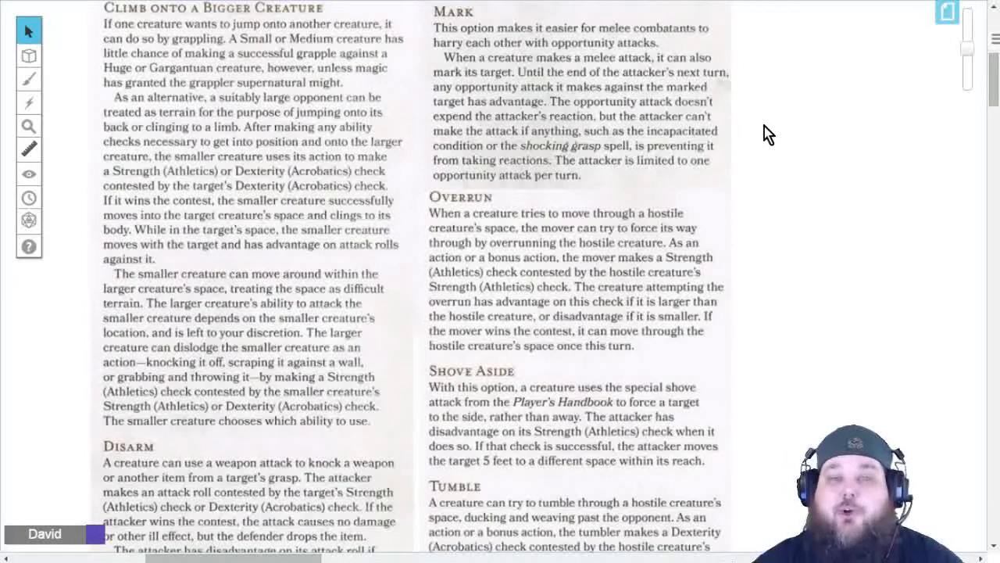
mouse_move(774, 125)
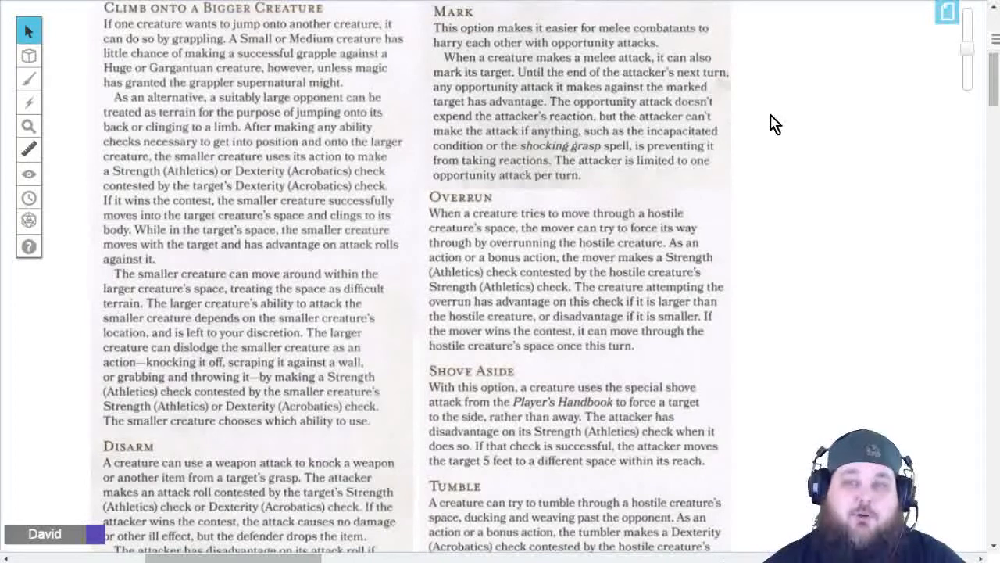
mouse_move(766, 129)
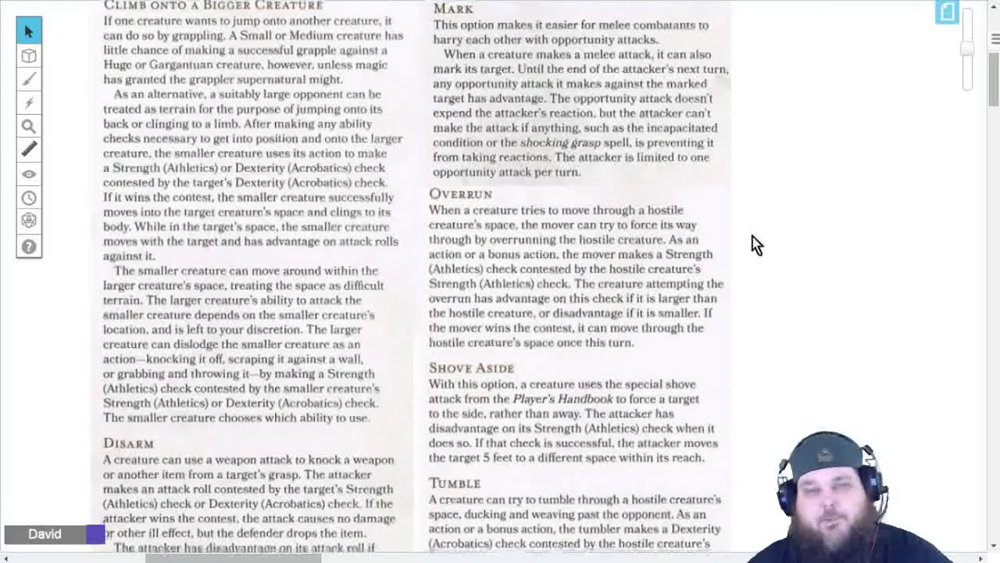
scroll("down", 3)
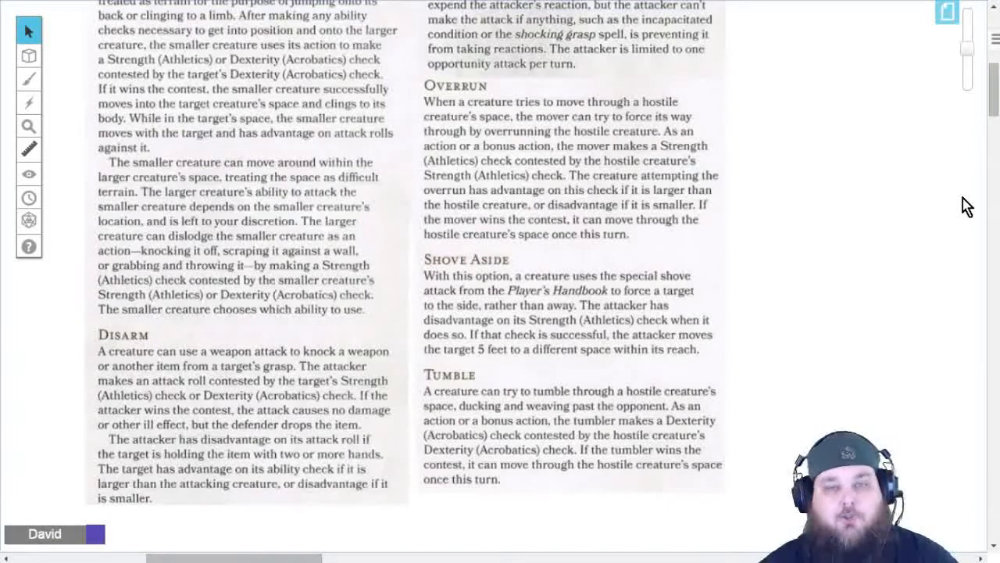
mouse_move(944, 190)
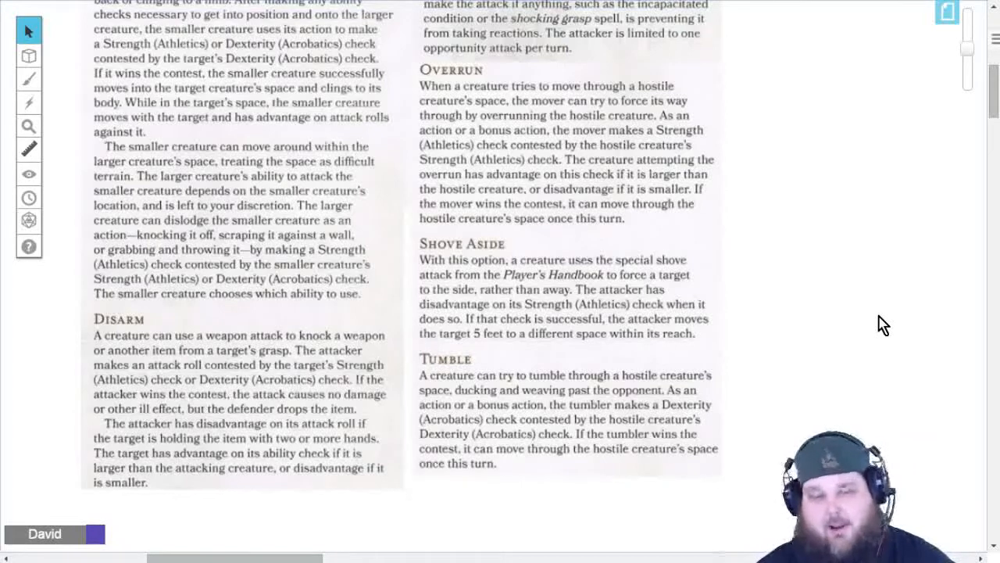
mouse_move(557, 350)
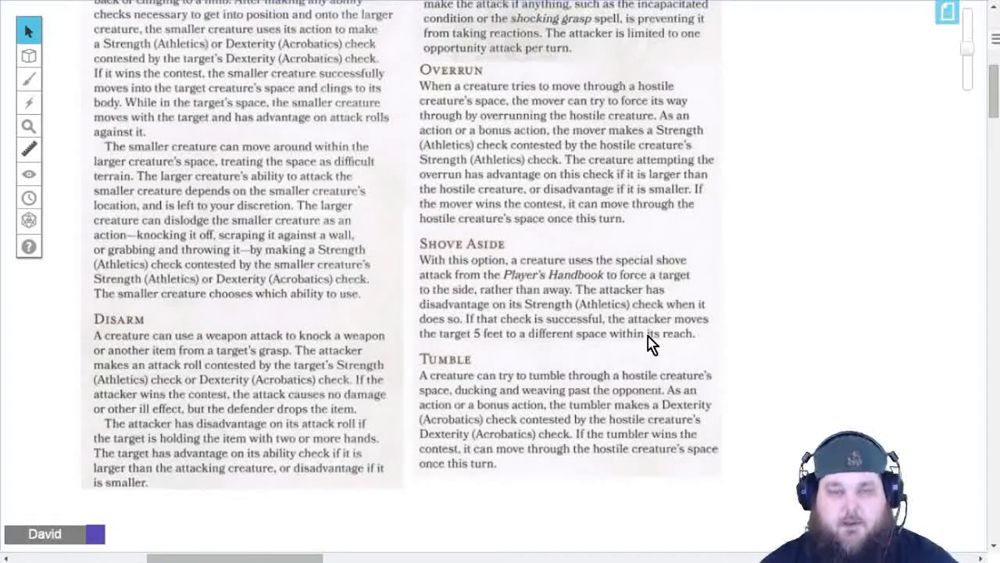
mouse_move(779, 338)
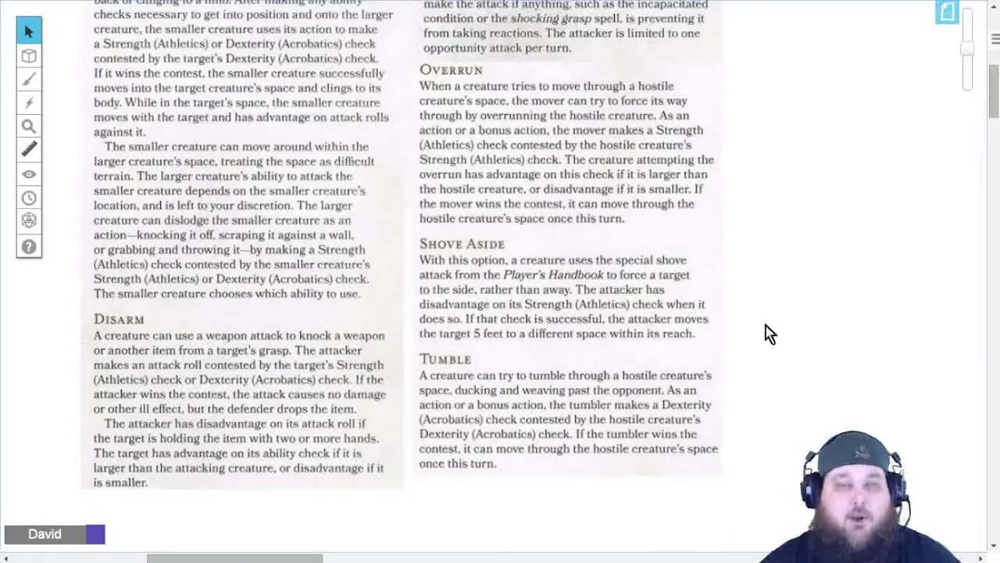
mouse_move(794, 369)
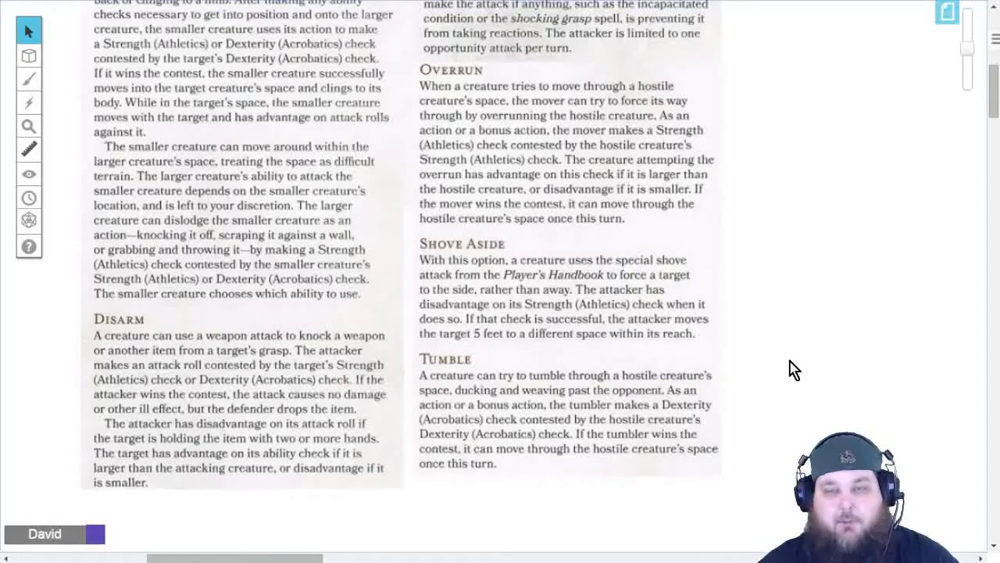